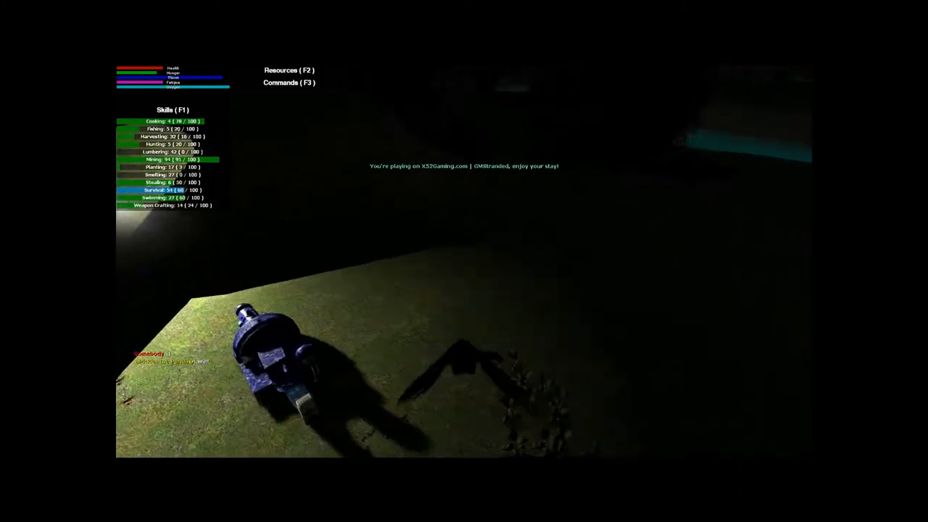
# Step: Pause the game to the main menu with the developer console showing
pyautogui.press('Escape')
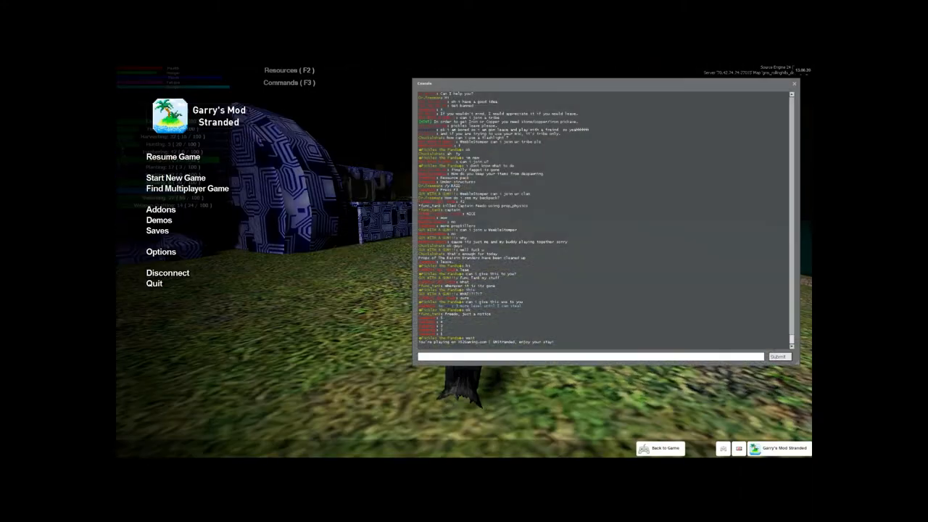